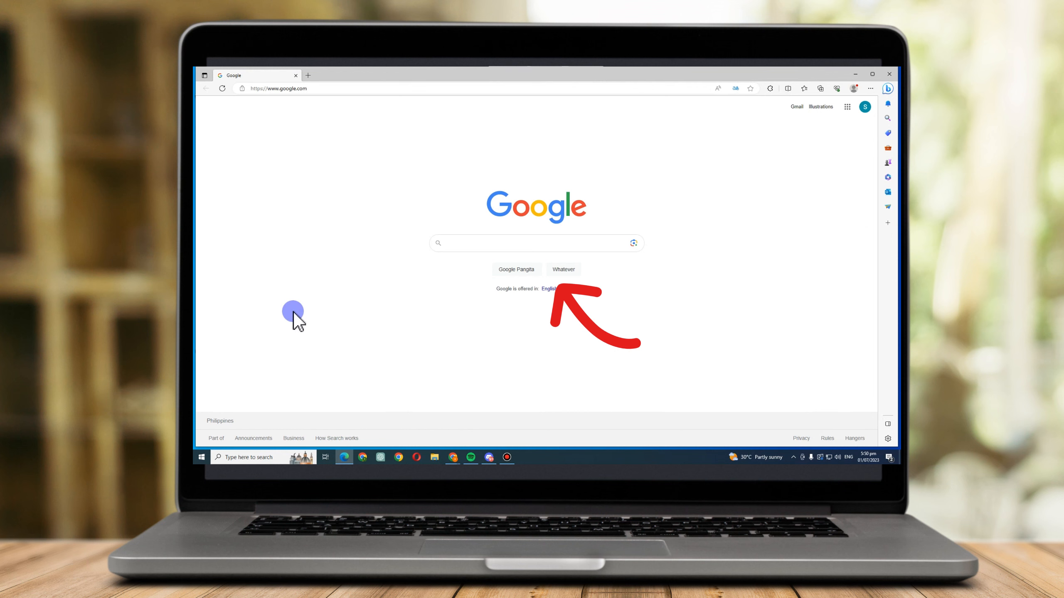
{"action": "mouse_move", "coordinate": [857, 238]}
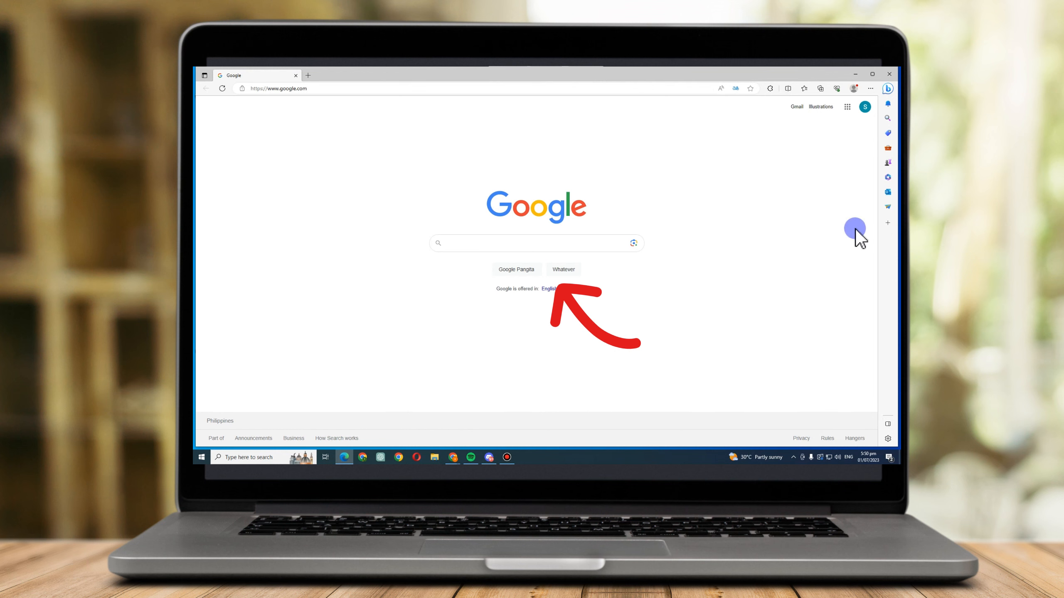
Search Google for 'download Chrome' and reach the Chrome download page.
{"action": "left_click", "coordinate": [536, 242]}
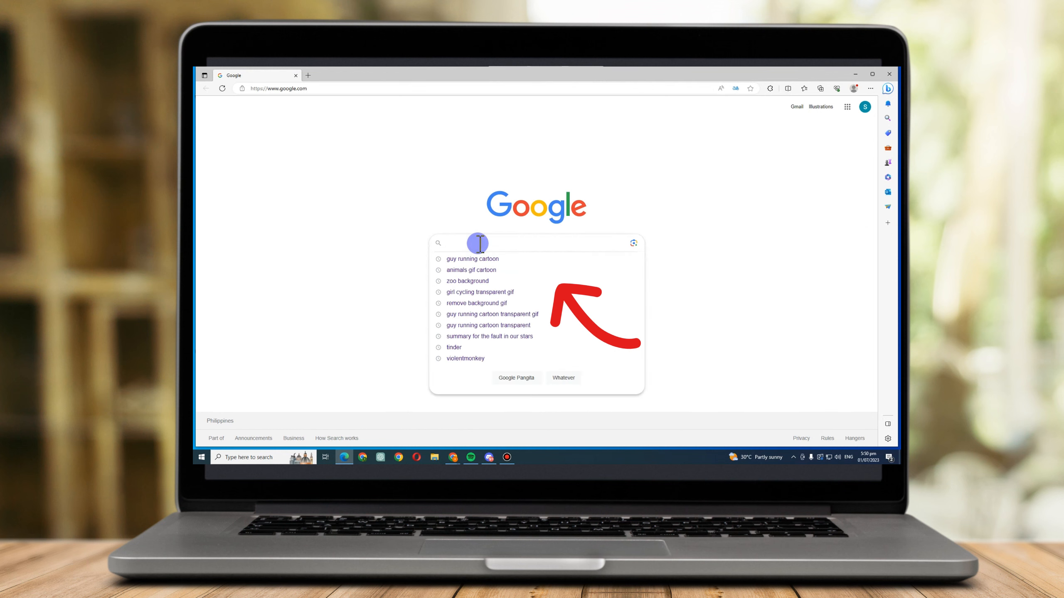
{"action": "type", "text": "d"}
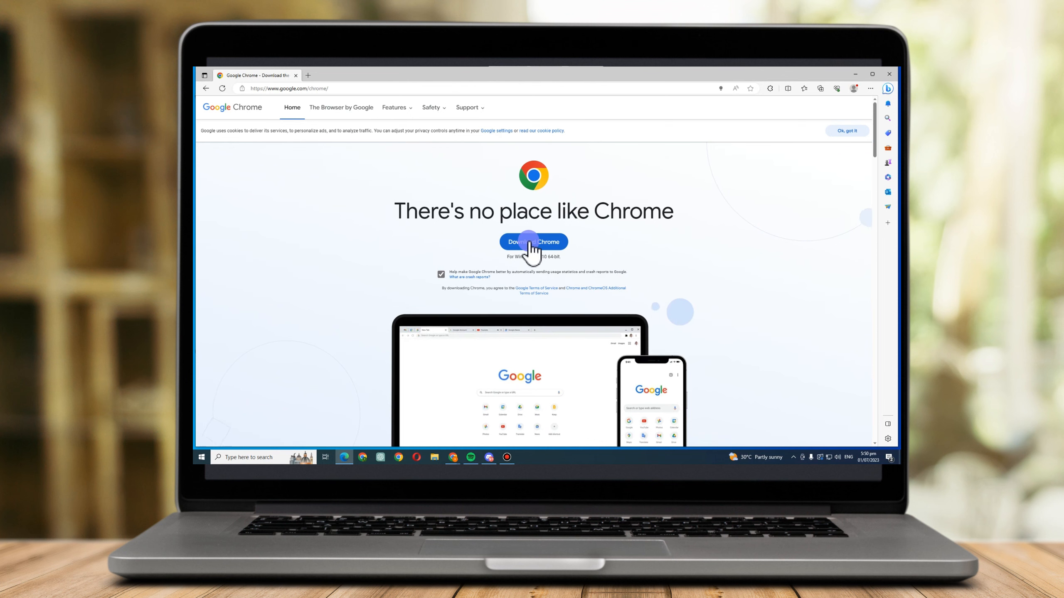
Download the Chrome installer and show it in its Downloads folder.
{"action": "left_click", "coordinate": [534, 242]}
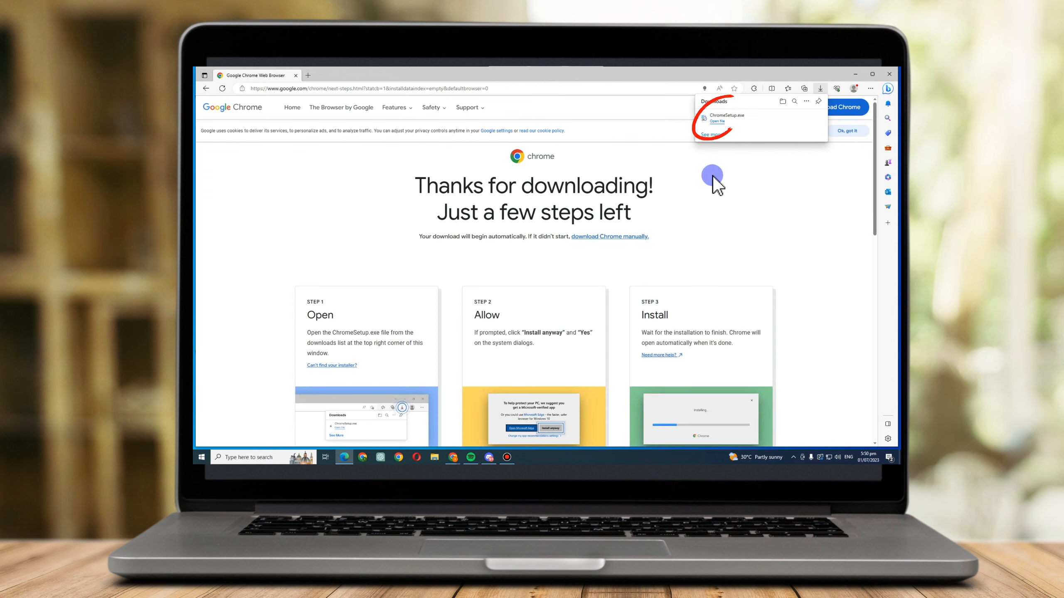
{"action": "scroll", "scroll_direction": "down", "scroll_amount": 3}
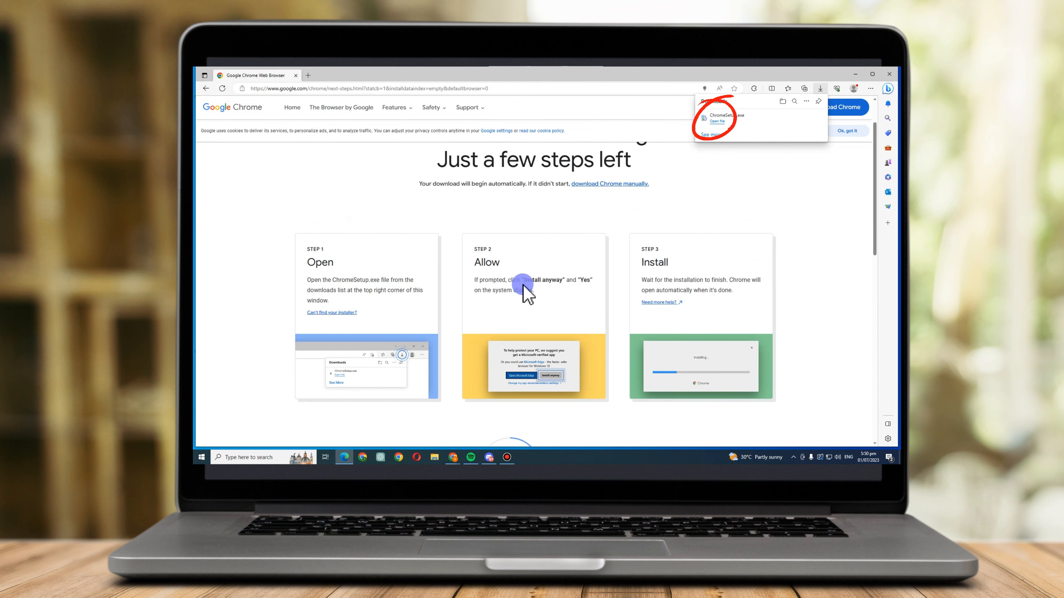
{"action": "scroll", "scroll_direction": "down", "scroll_amount": 3}
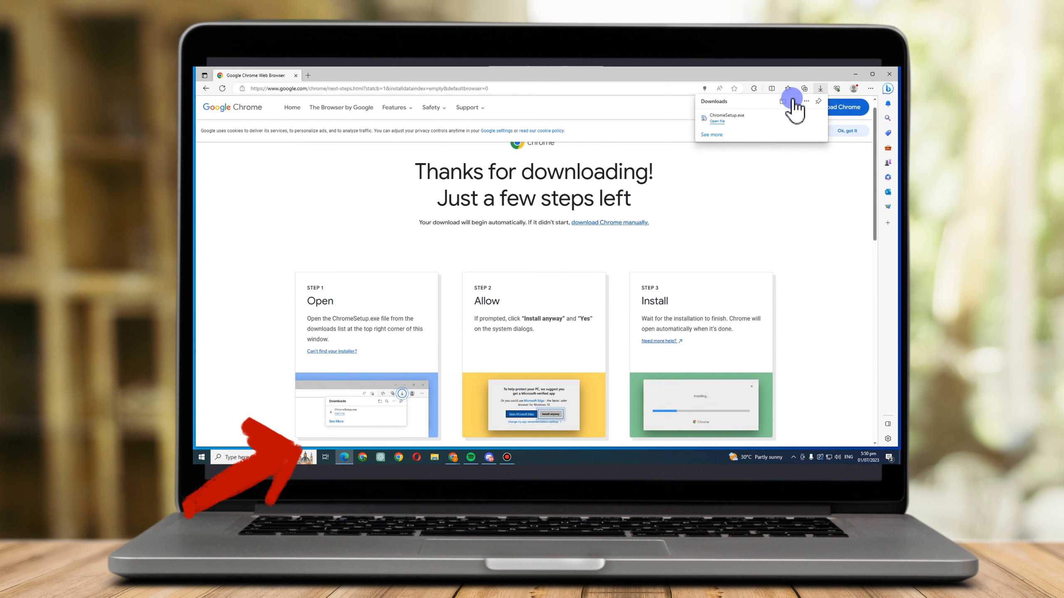
{"action": "left_click", "coordinate": [718, 120]}
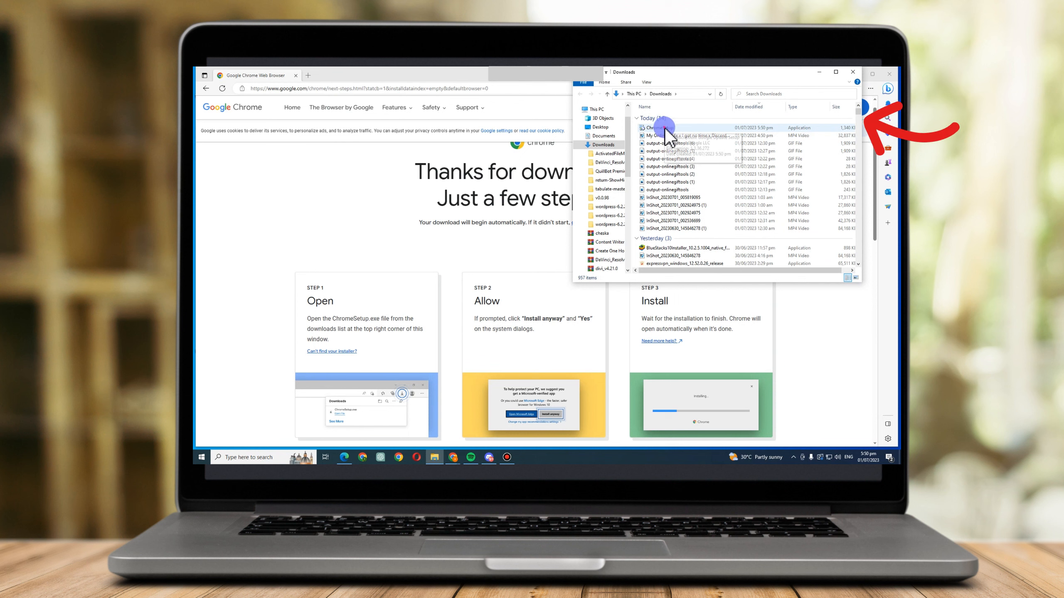
Run ChromeSetup.exe from Downloads so Chrome installs and launches.
{"action": "right_click", "coordinate": [655, 127]}
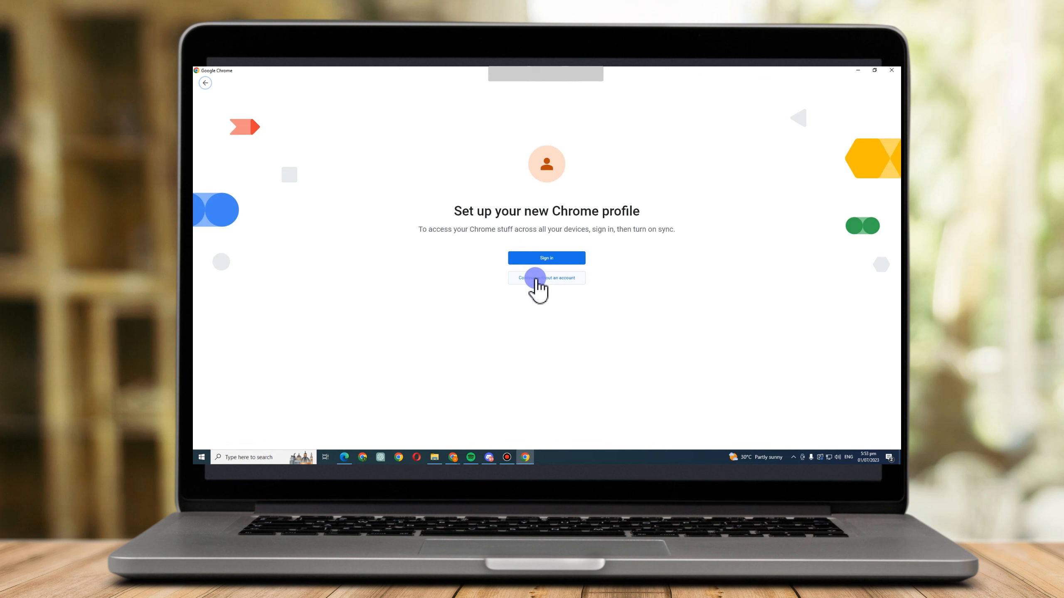
Continue the new Chrome profile setup without signing in to an account.
{"action": "left_click", "coordinate": [545, 277]}
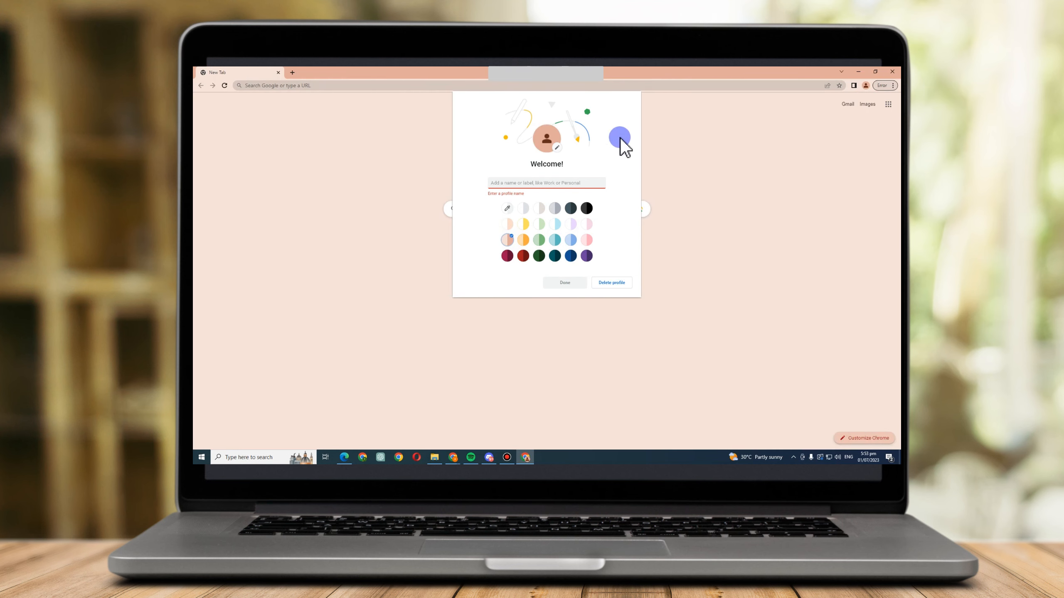
Name the profile REIGN with the orange theme and land on the new tab page.
{"action": "left_click", "coordinate": [523, 239]}
{"action": "type", "text": "REIGN"}
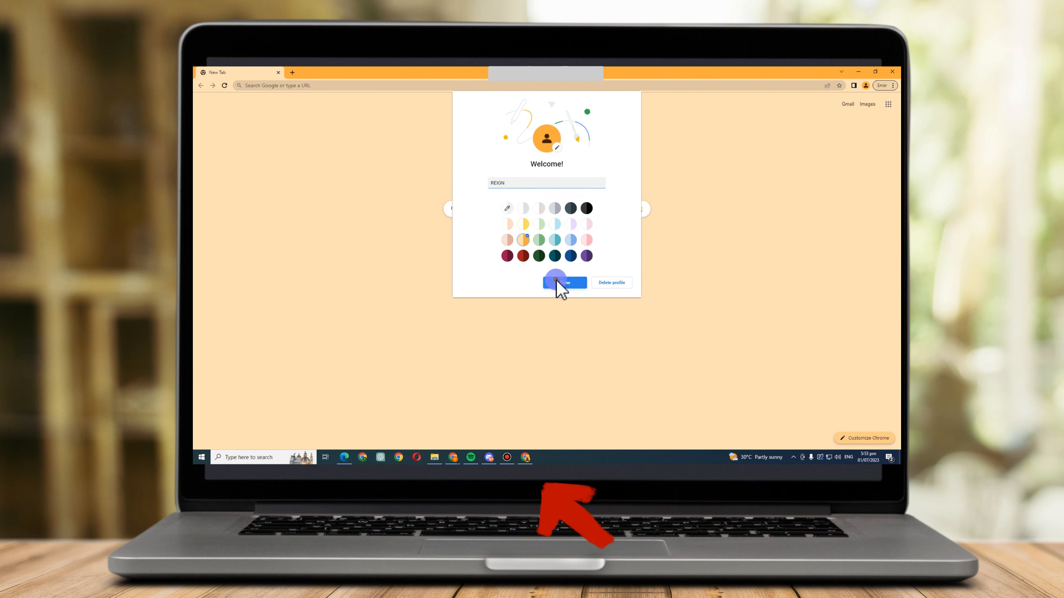
{"action": "left_click", "coordinate": [564, 283]}
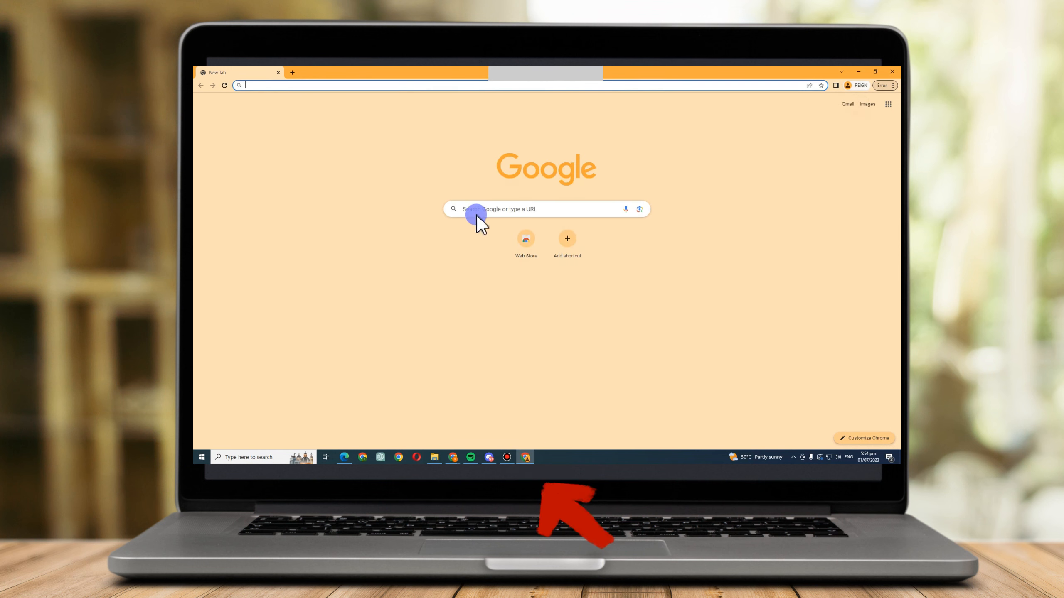